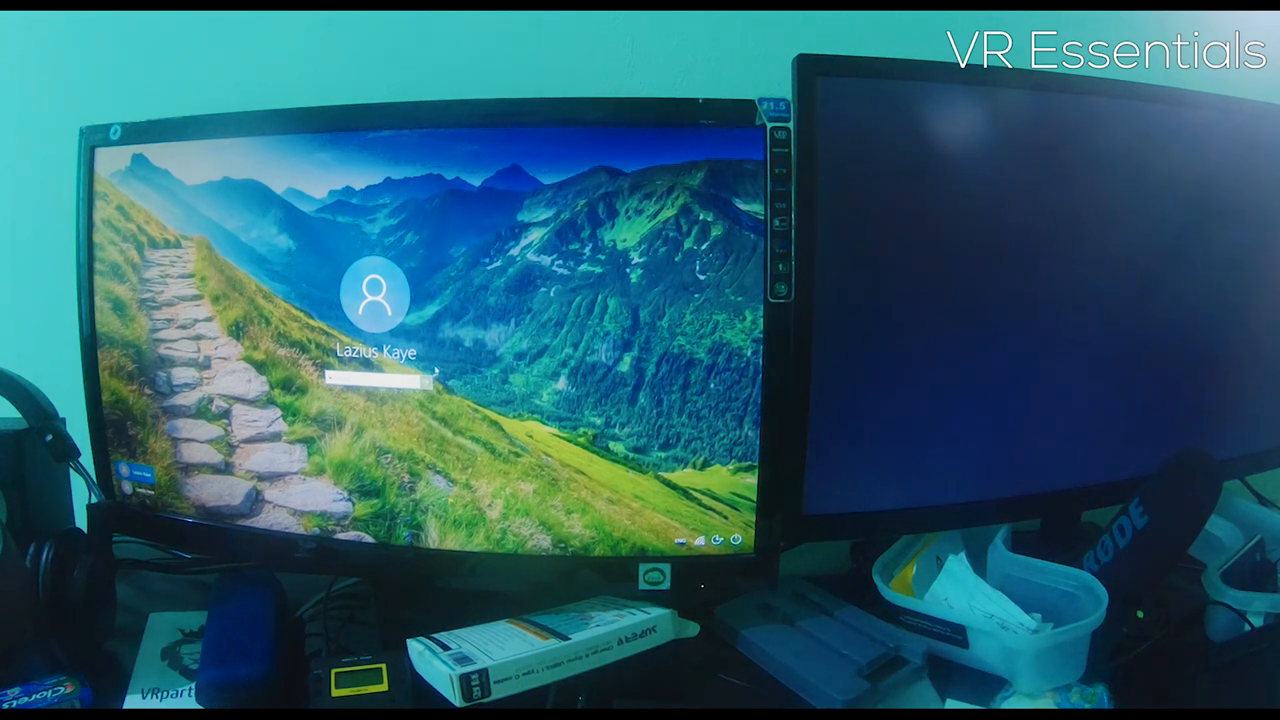
Enter the account password to unlock Windows 10.
{"action": "type", "text": "password"}
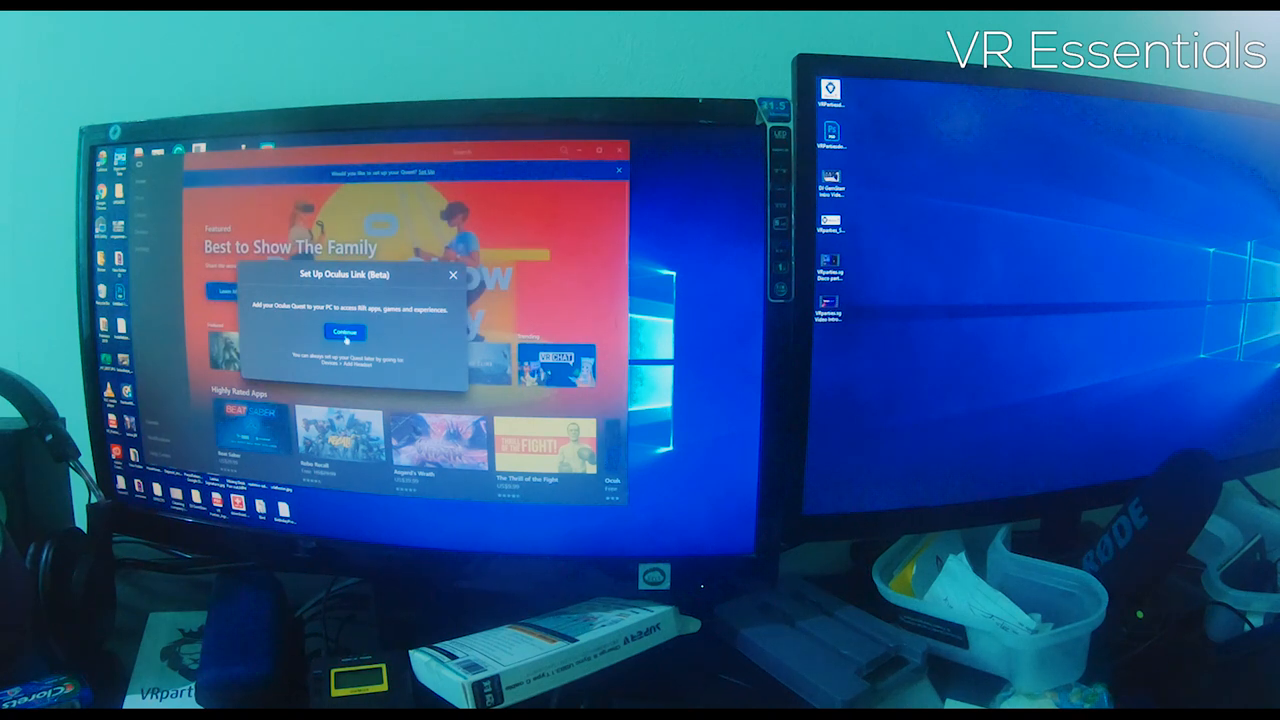
Accept the Set Up Oculus Link (Beta) prompt to start linking the Quest.
{"action": "left_click", "coordinate": [344, 332]}
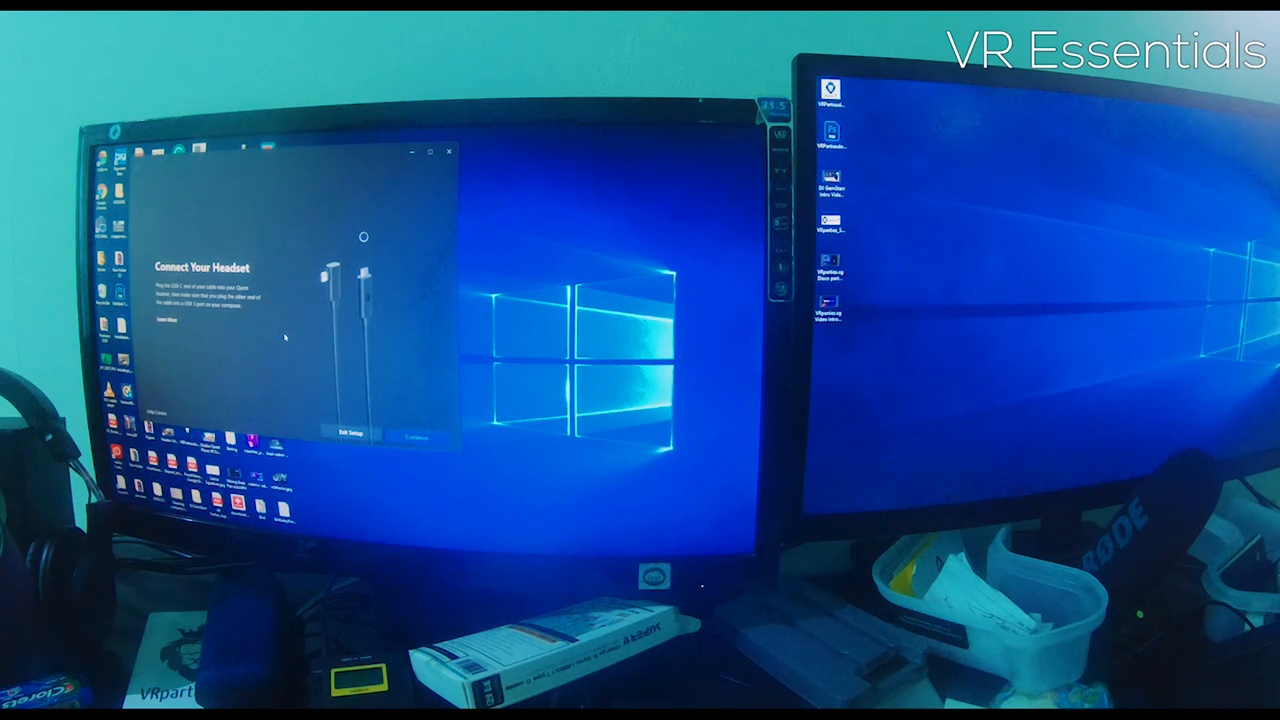
Attempt to continue past Connect Your Headset, triggering the no-cable-detected error.
{"action": "left_click", "coordinate": [363, 237]}
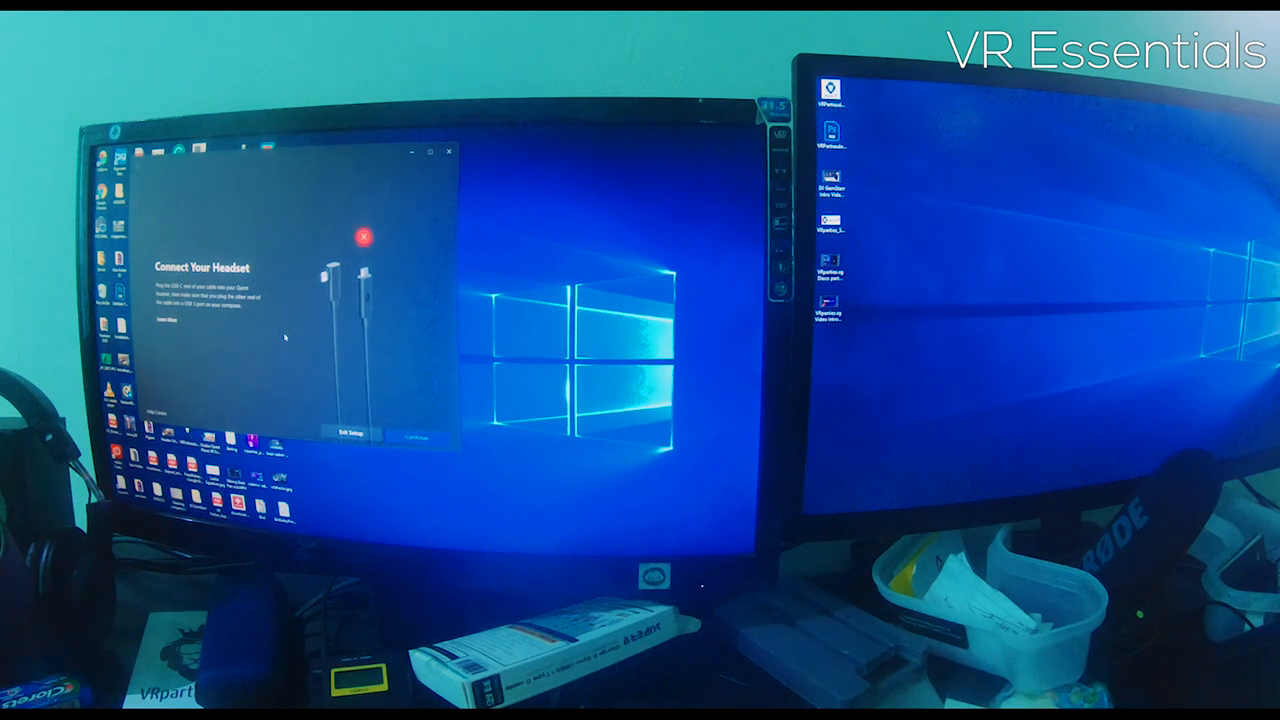